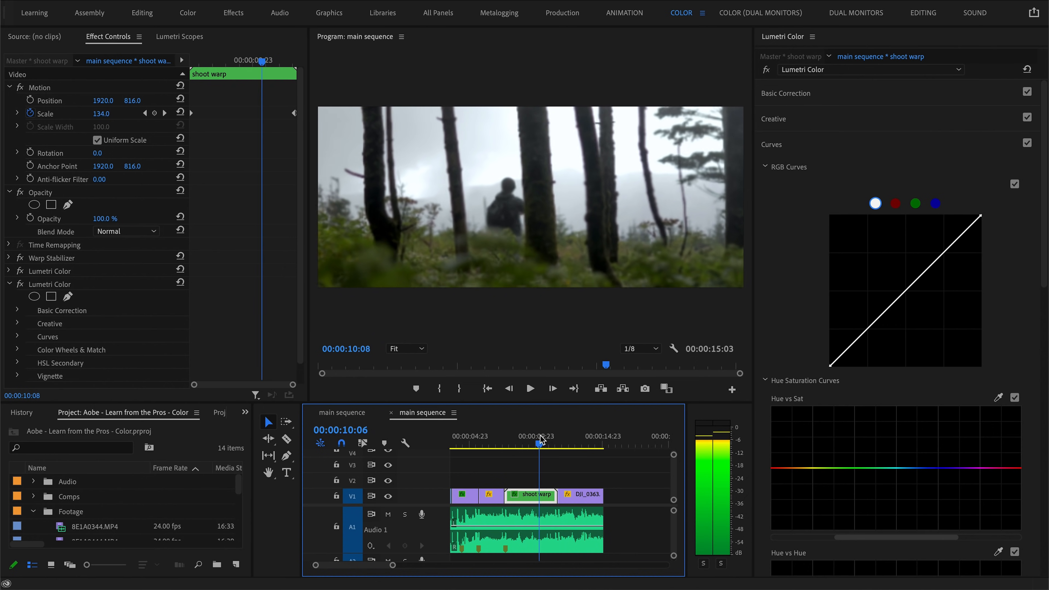
# Step: Make the aerial fog clip DJI_0363.MP4 the current Lumetri Color target with the playhead on it
pyautogui.click(581, 495)
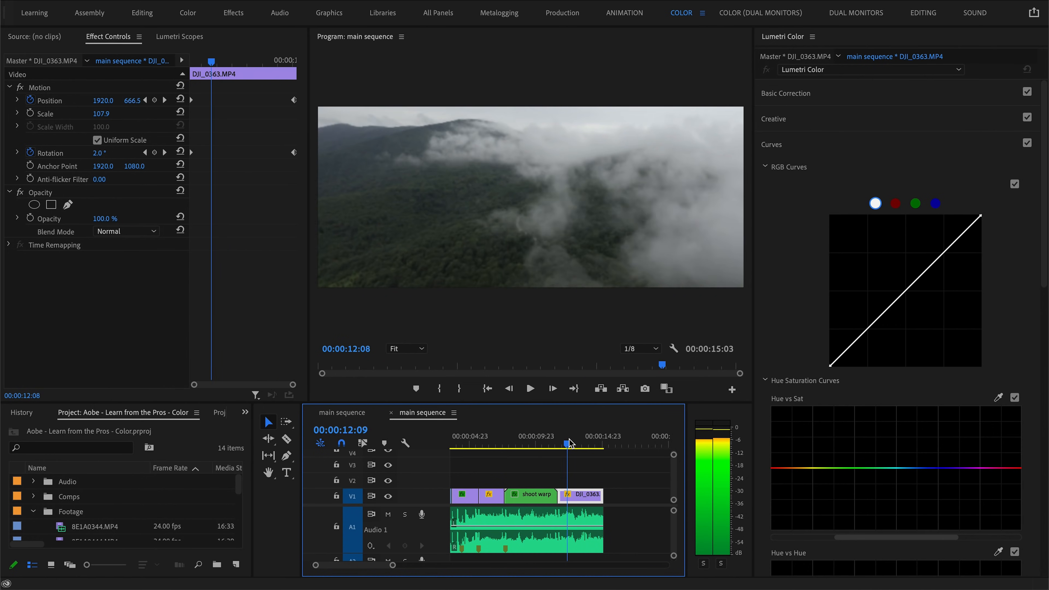
pyautogui.click(532, 495)
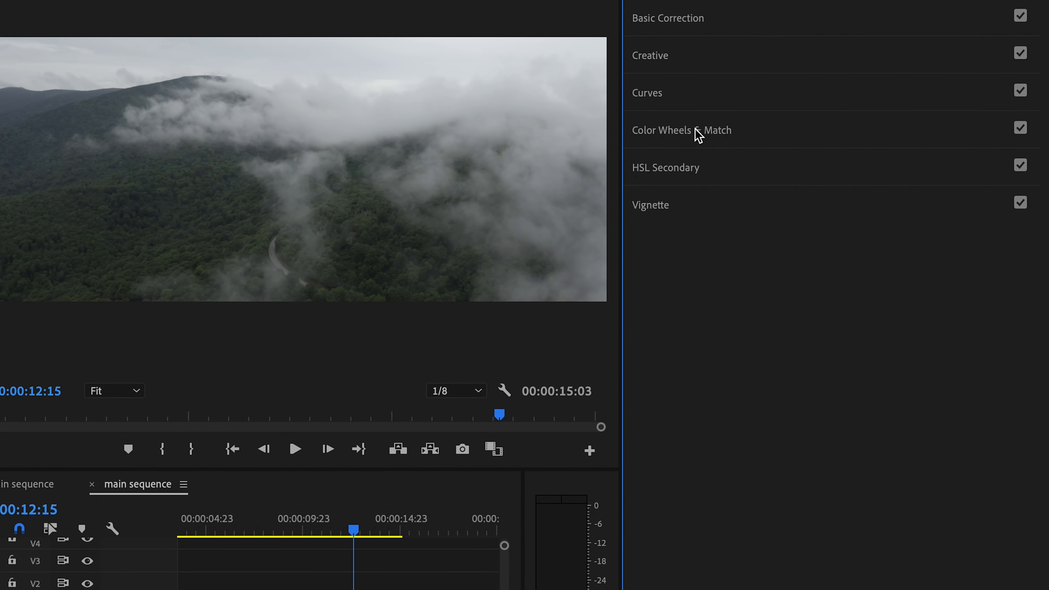
# Step: Match the foggy mountain aerial's colour to the hiker reference using Comparison View and Apply Match
pyautogui.click(681, 130)
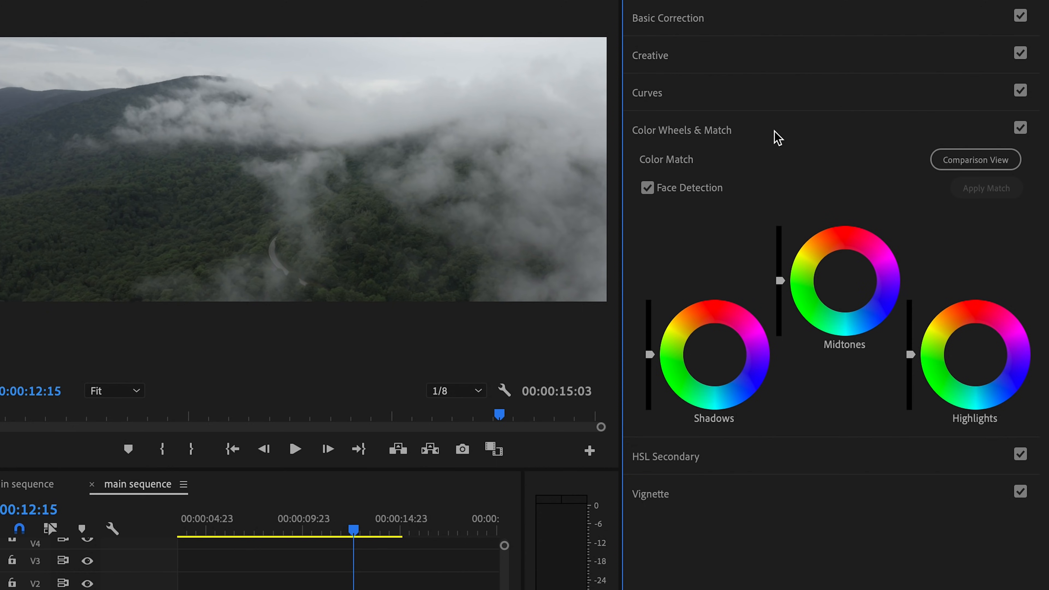
pyautogui.moveTo(1013, 180)
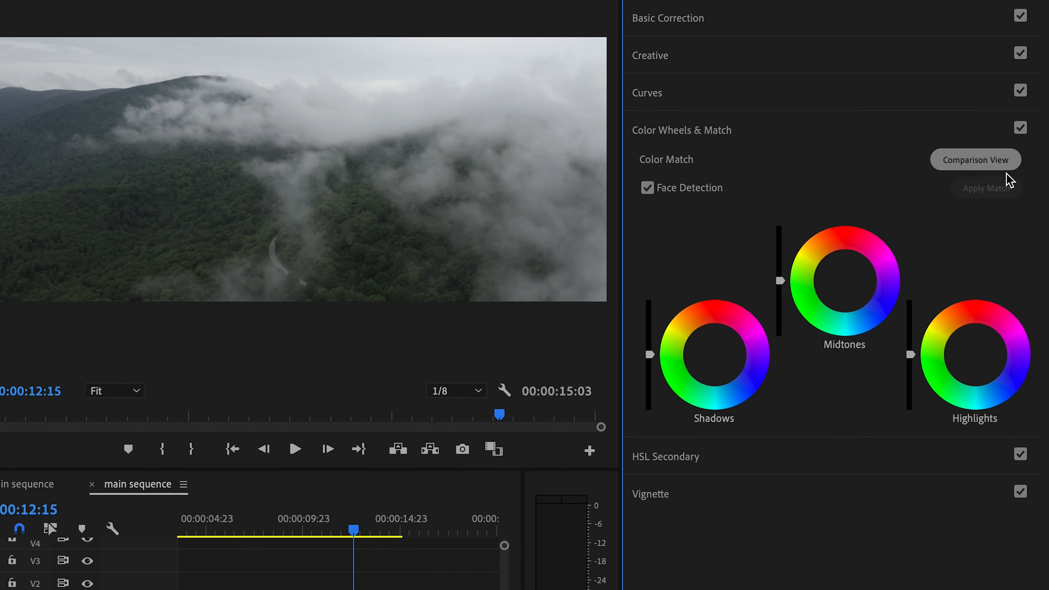
pyautogui.click(975, 159)
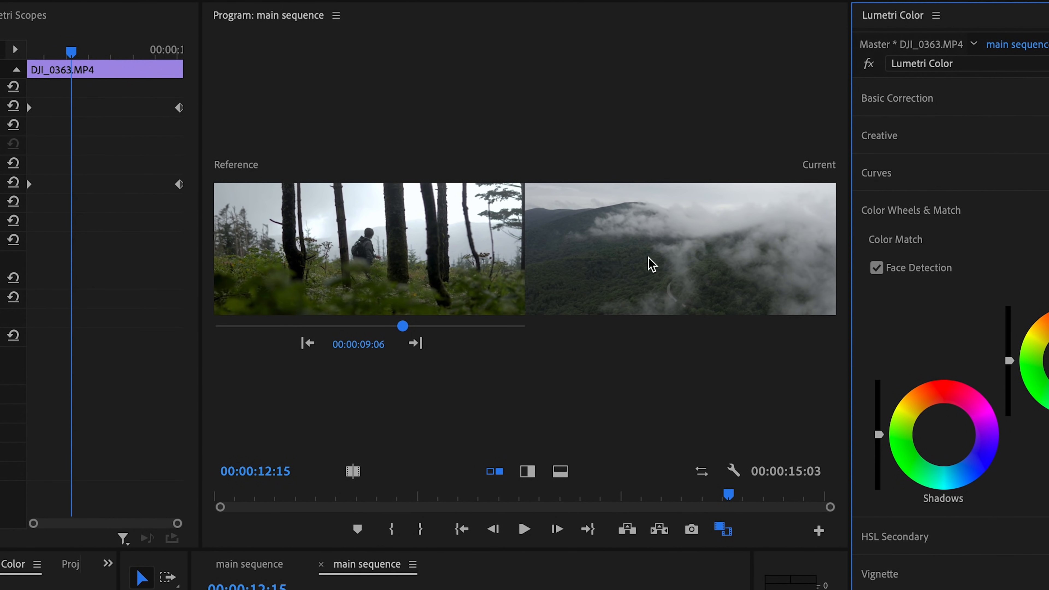
pyautogui.moveTo(665, 257)
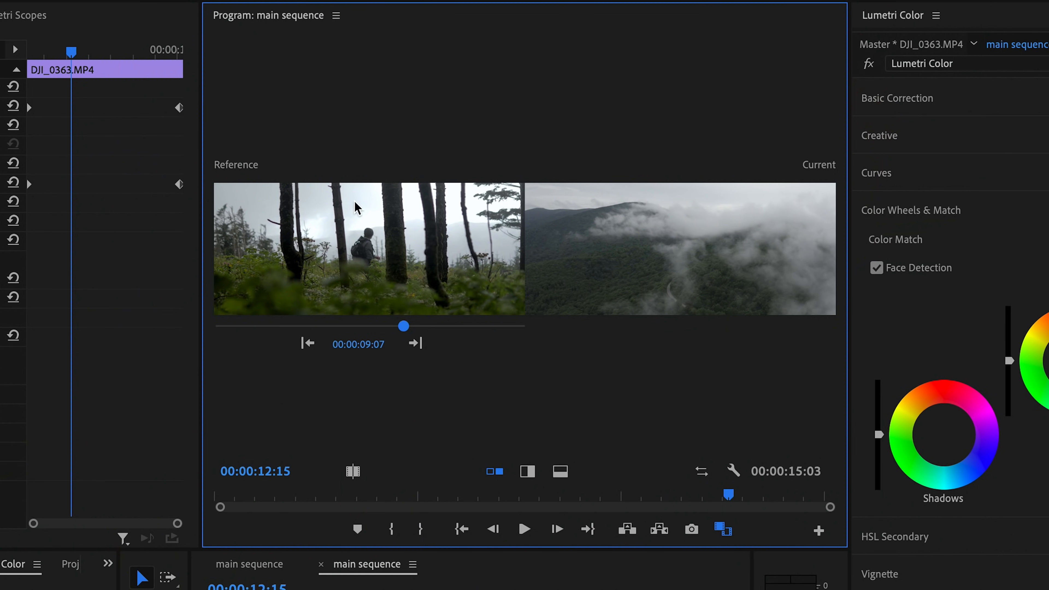
pyautogui.moveTo(757, 305)
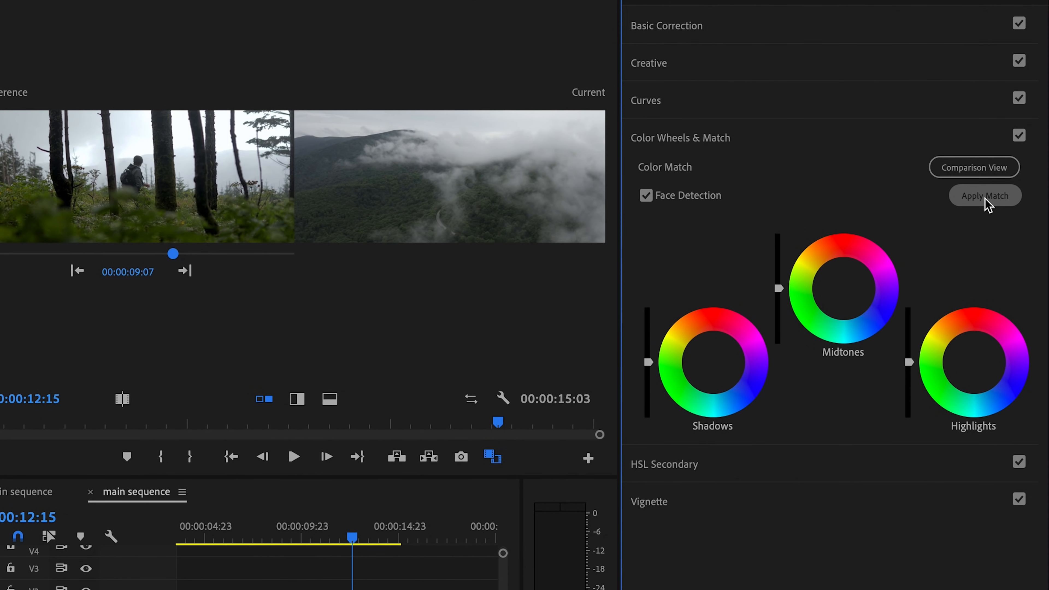
pyautogui.click(984, 195)
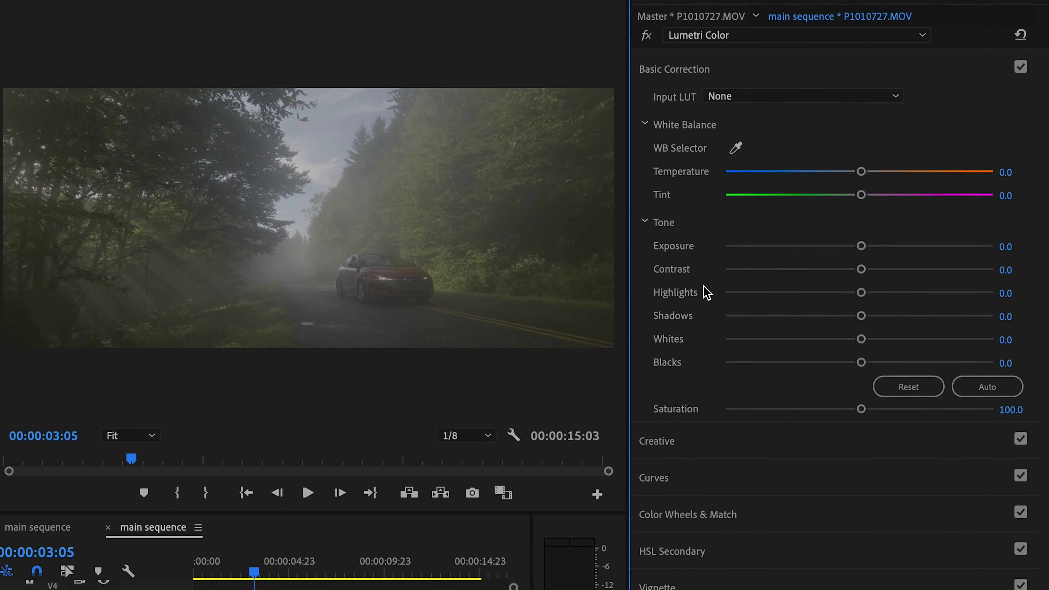
# Step: Apply the Nicest 709 33 E-E.cube input LUT to the misty road car clip
pyautogui.click(657, 441)
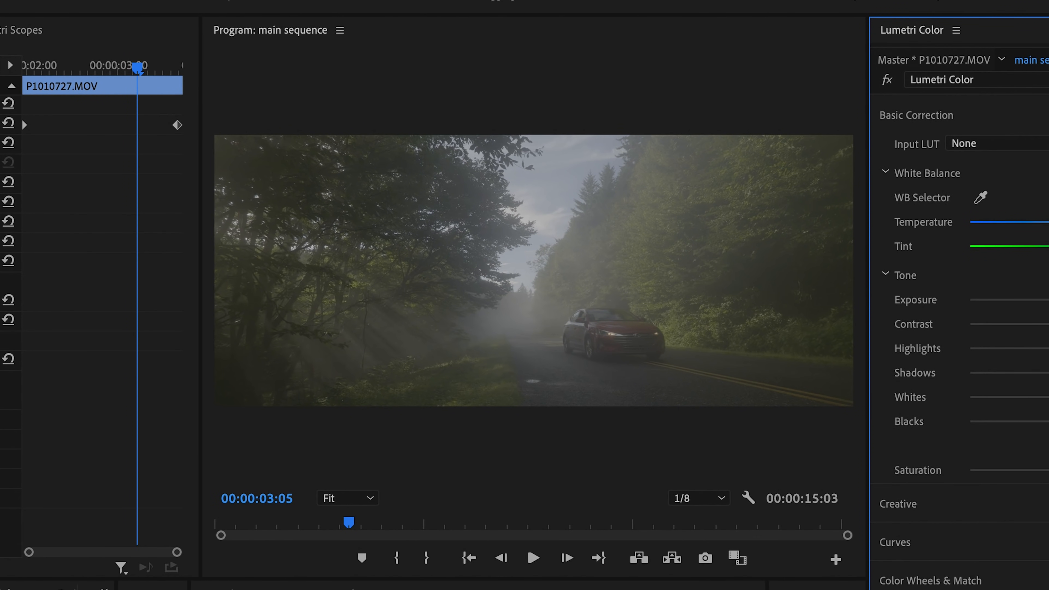
pyautogui.moveTo(531, 406)
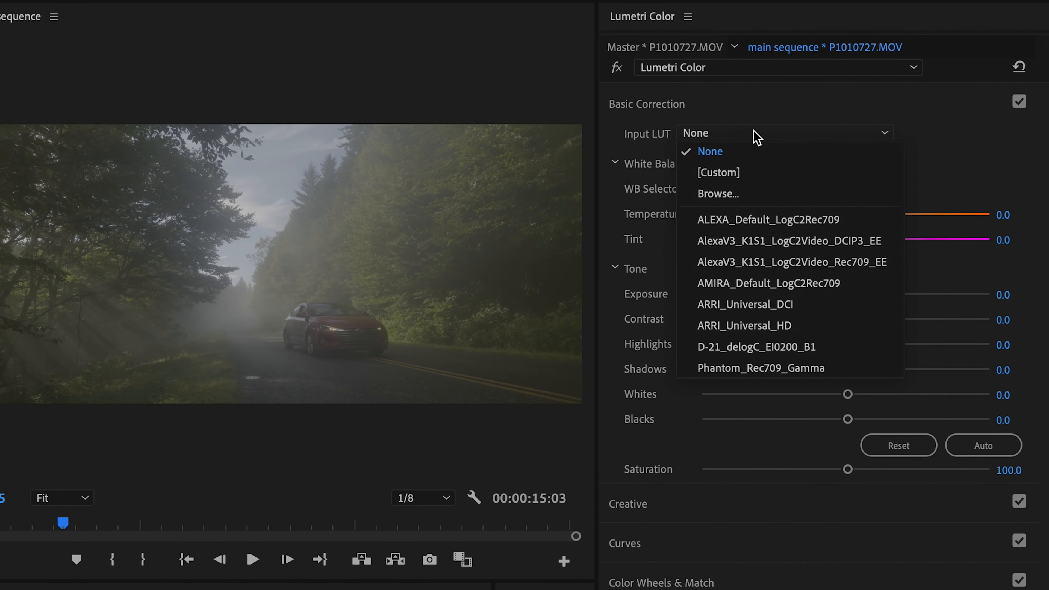
pyautogui.moveTo(748, 198)
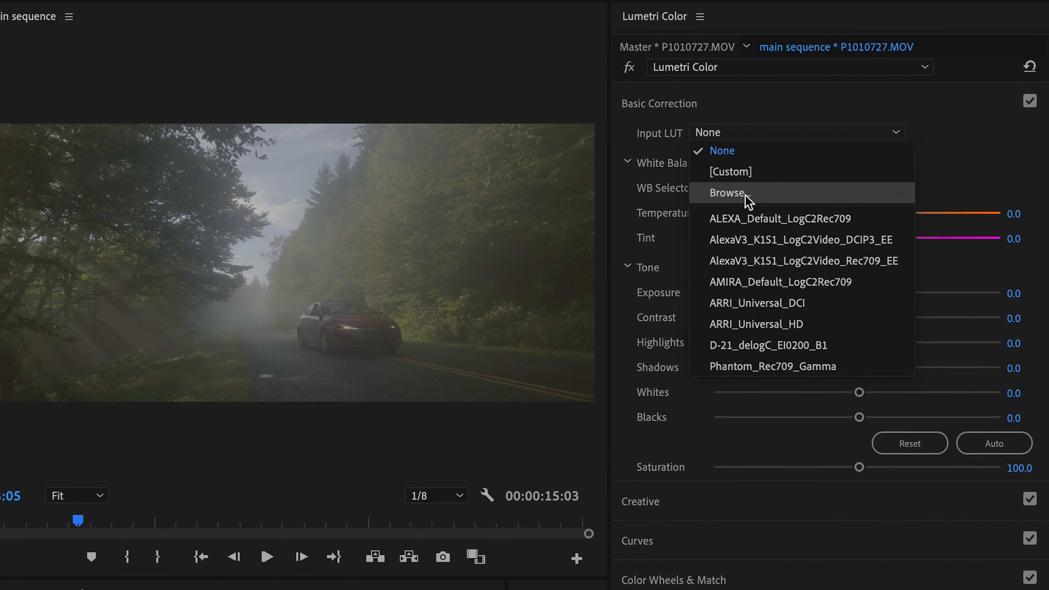
pyautogui.click(728, 193)
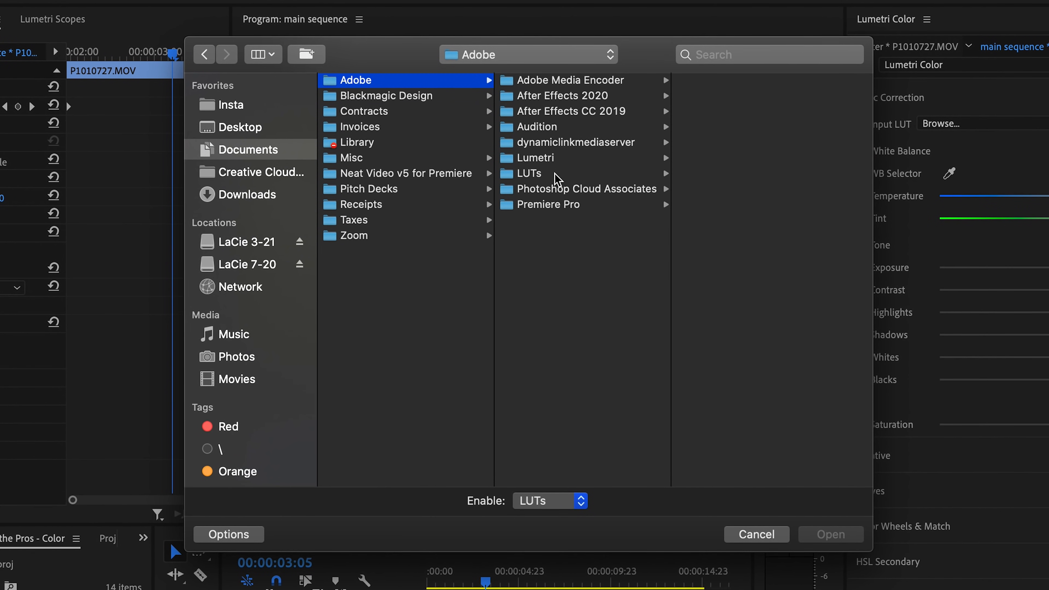
pyautogui.click(531, 173)
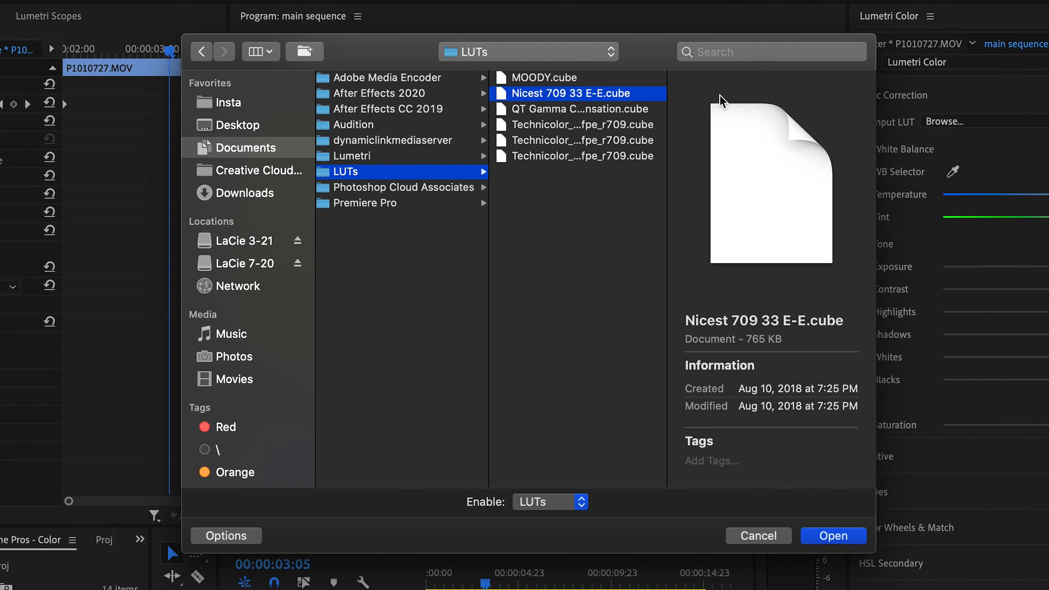
pyautogui.moveTo(1003, 507)
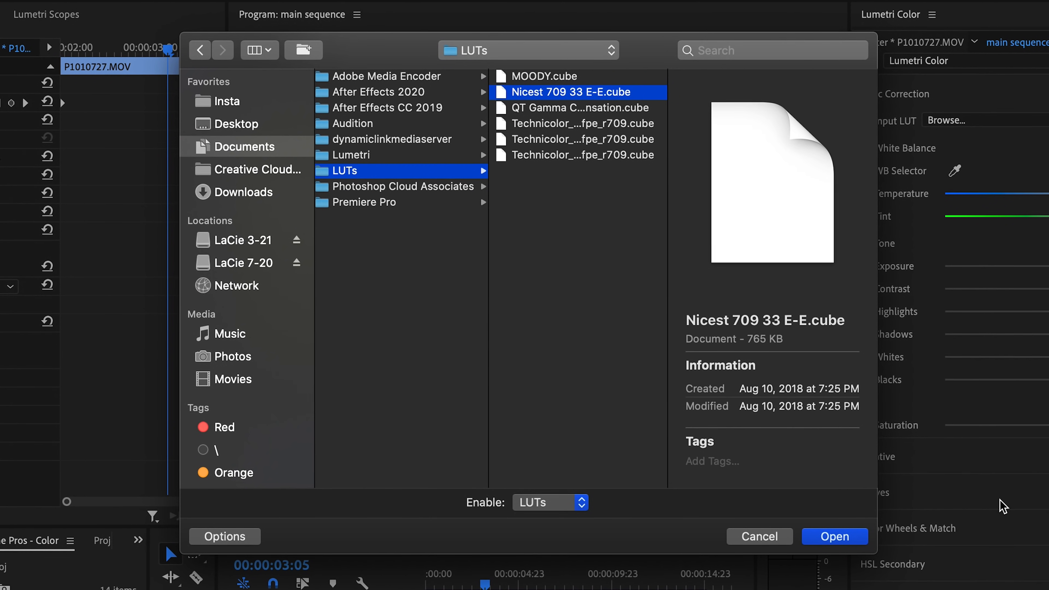
pyautogui.click(834, 536)
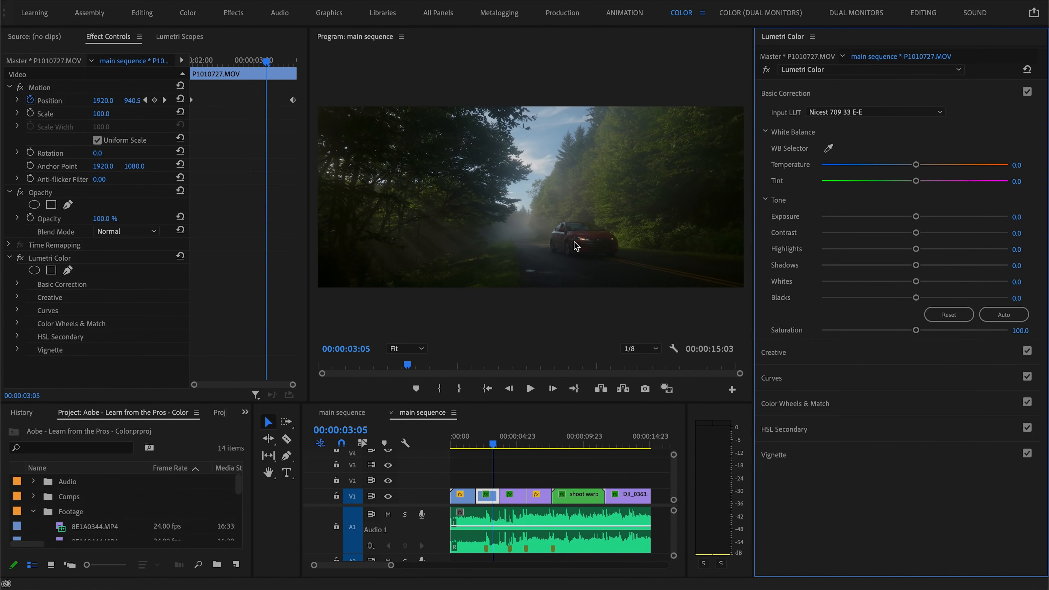
pyautogui.click(578, 496)
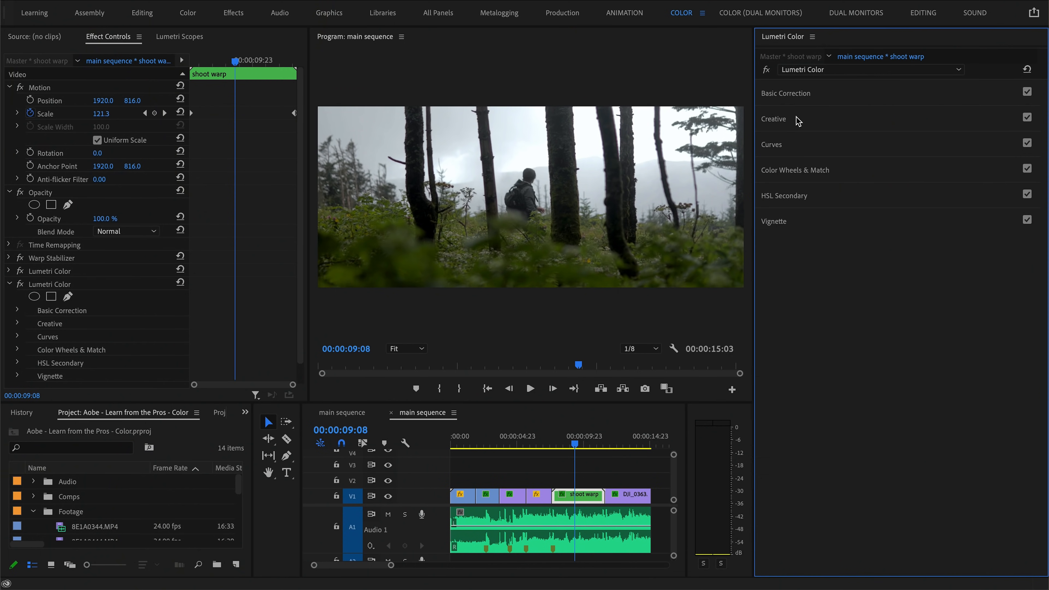
# Step: Load the MOODY.cube creative look onto the hiker clip at about 85% intensity and toggle it off to compare
pyautogui.click(774, 119)
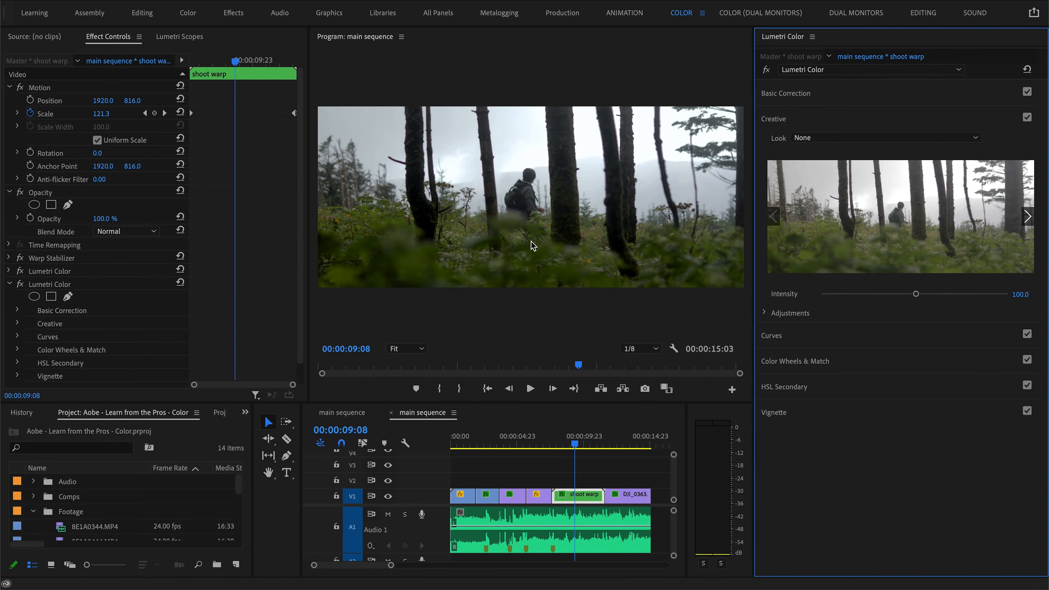
pyautogui.moveTo(759, 177)
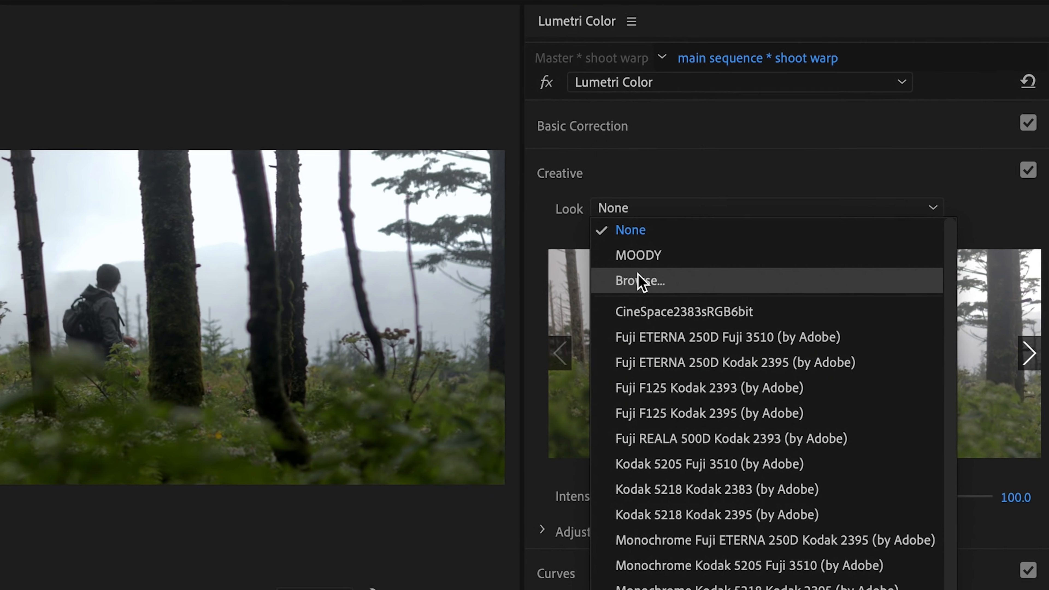
pyautogui.click(640, 281)
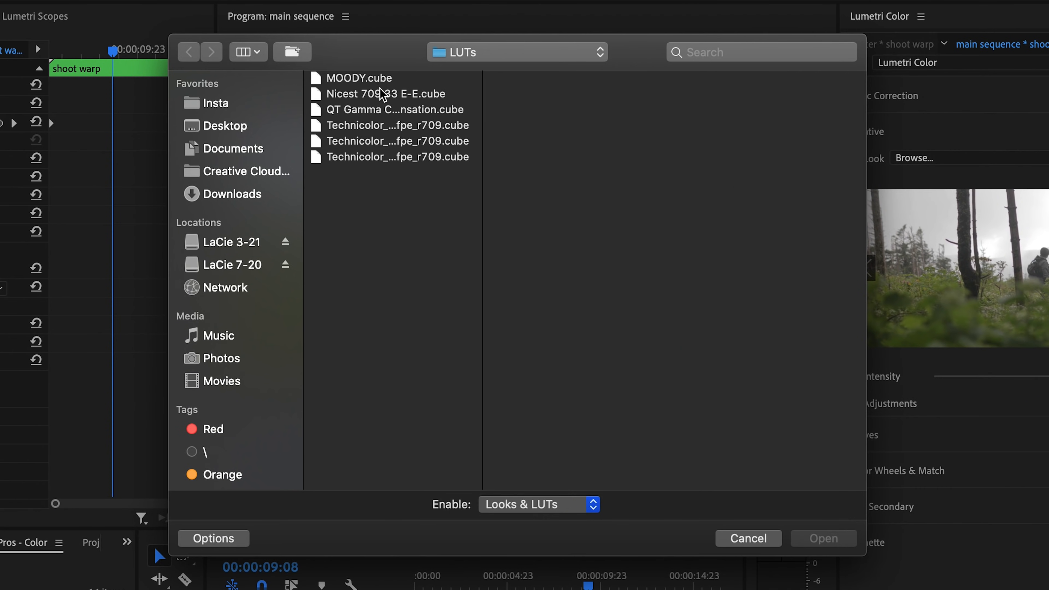
pyautogui.click(360, 78)
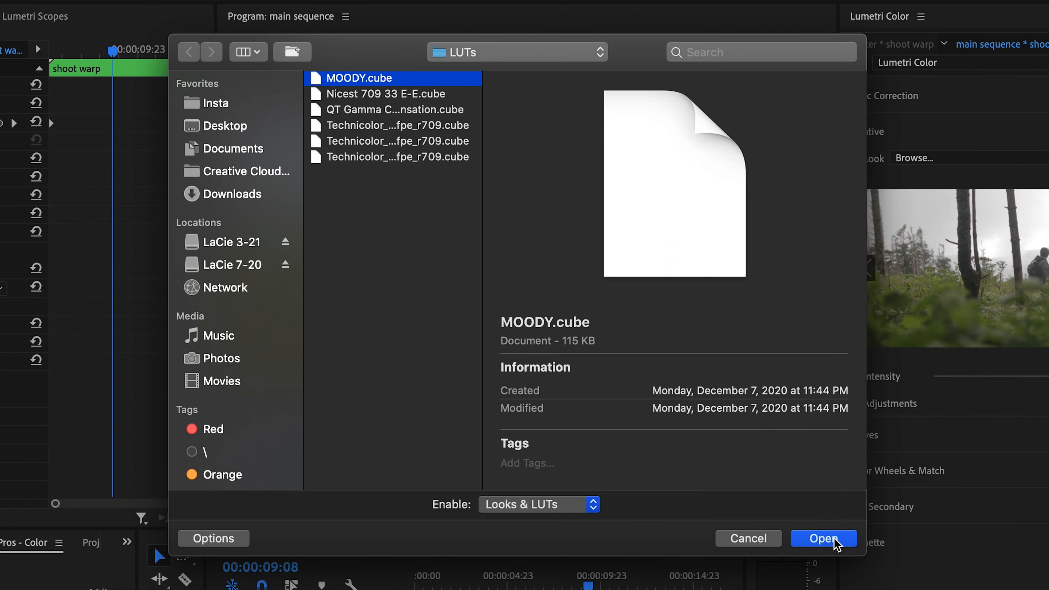
pyautogui.click(824, 539)
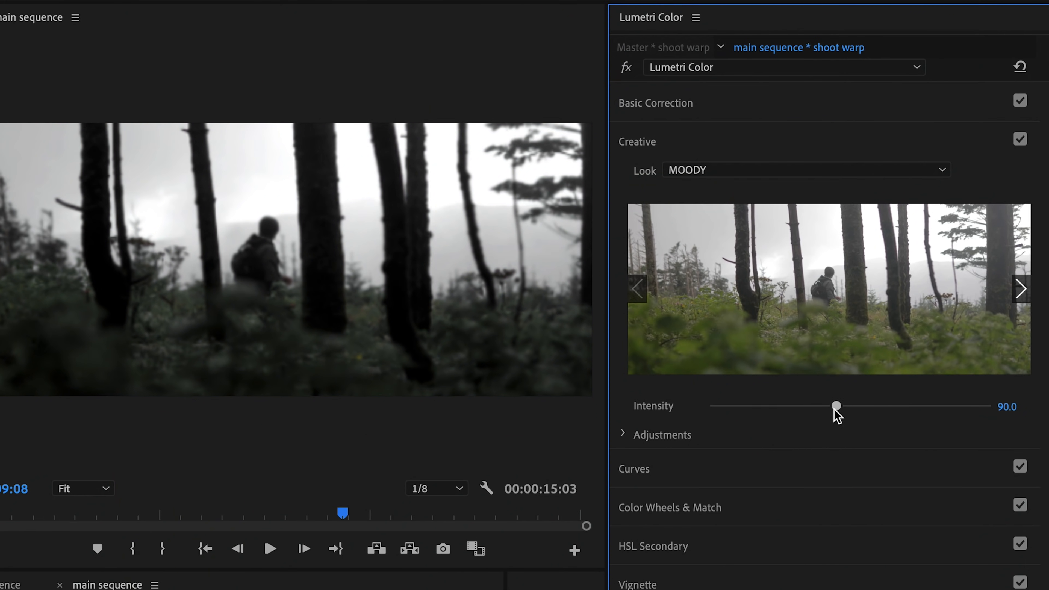
pyautogui.click(1020, 139)
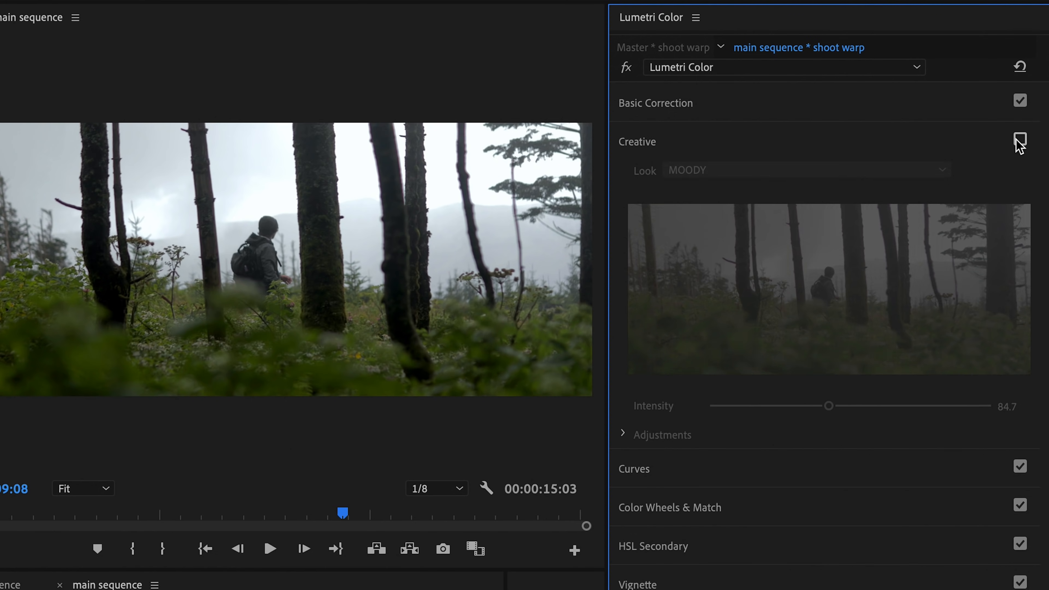